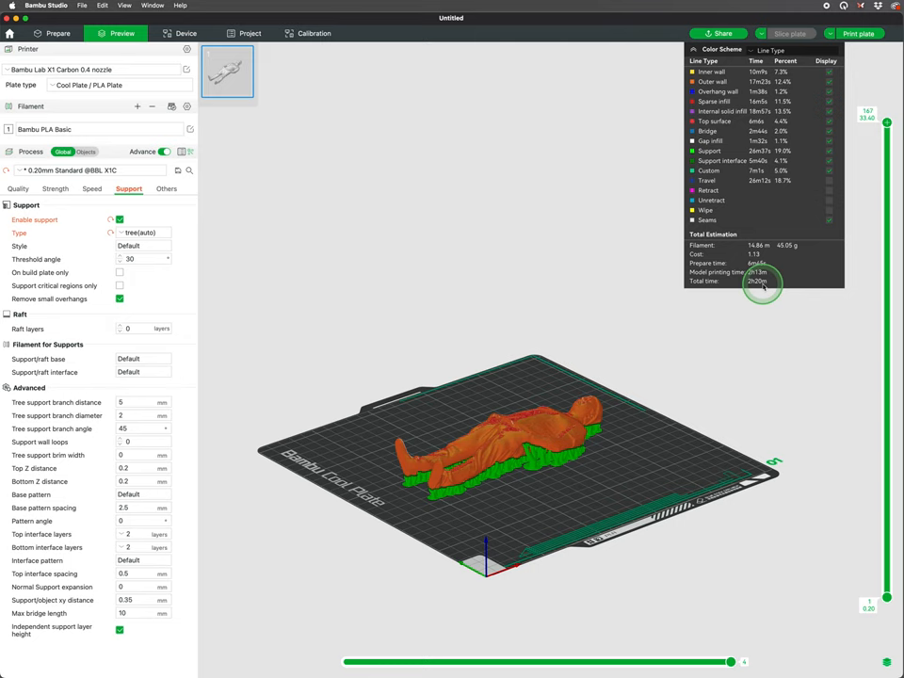
{"action": "mouse_move", "coordinate": [866, 103]}
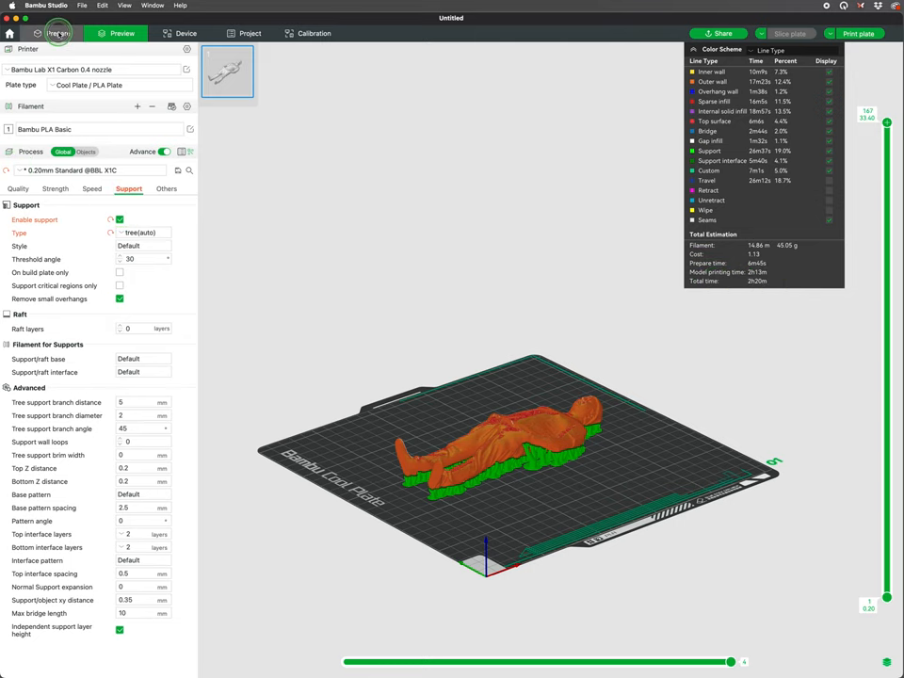
Step: Rotate the lying figure upright, slice it, then reslice with normal(auto) supports instead of tree
{"action": "left_click", "coordinate": [56, 34]}
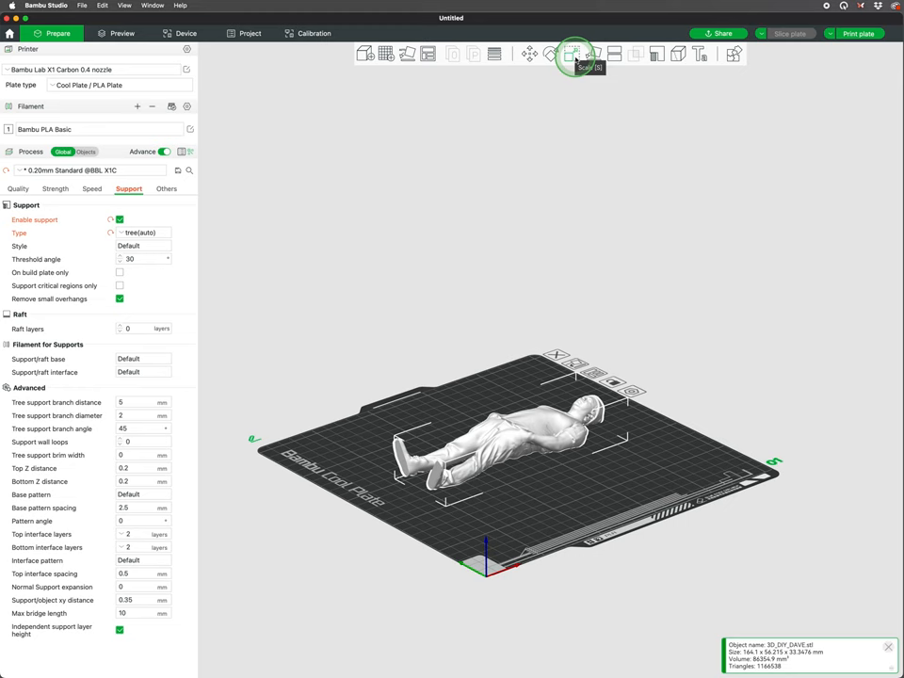
{"action": "left_click", "coordinate": [550, 53]}
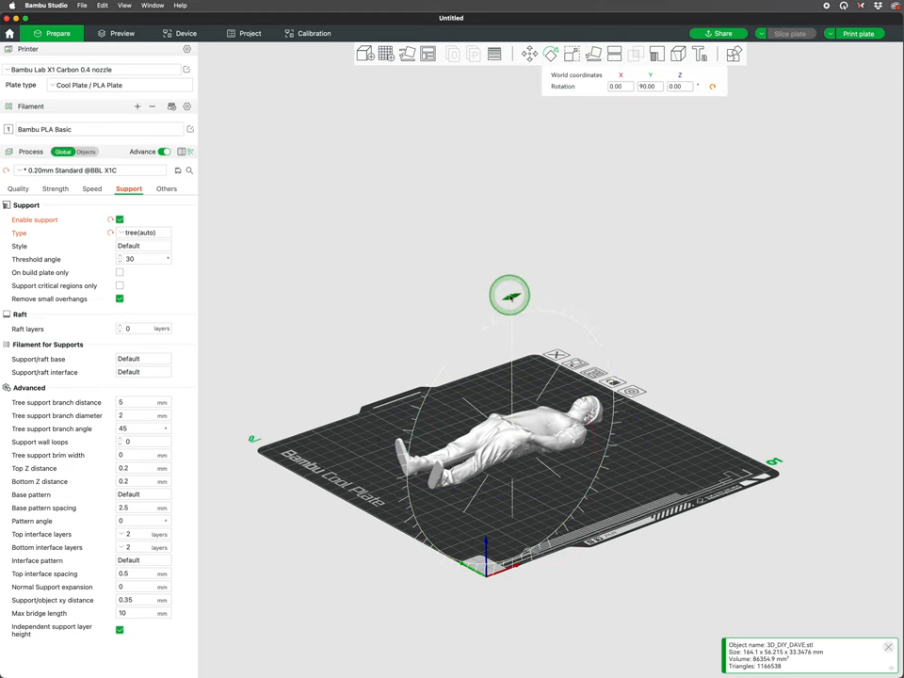
{"action": "left_click", "coordinate": [121, 34]}
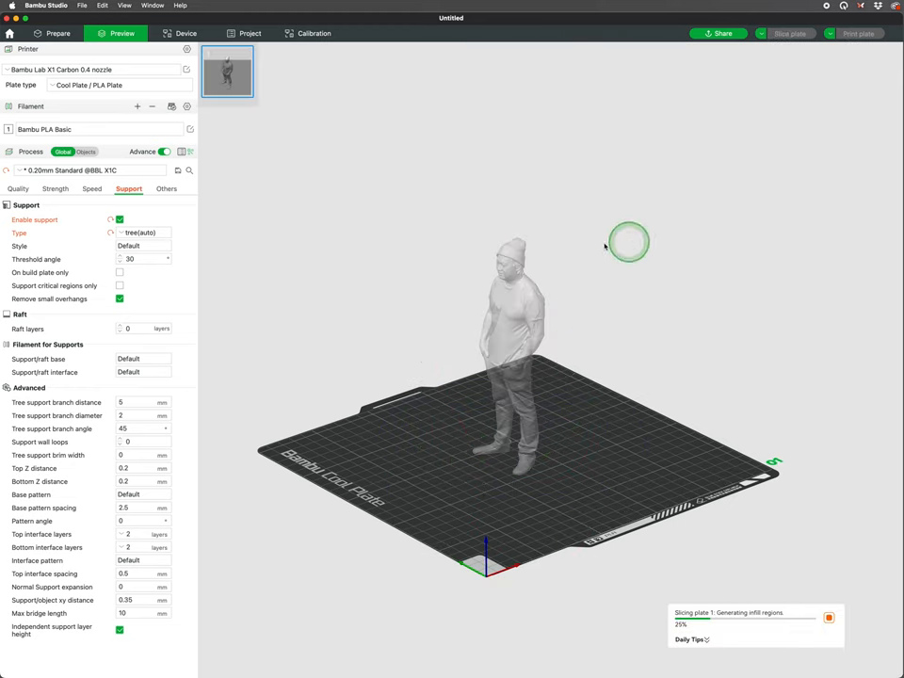
{"action": "left_click", "coordinate": [791, 34]}
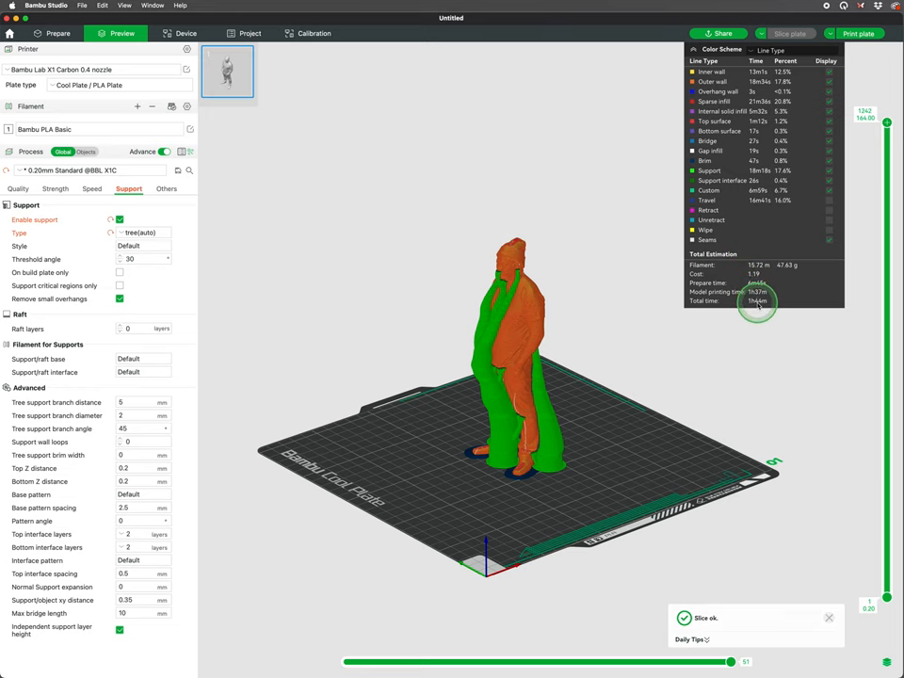
{"action": "left_click", "coordinate": [52, 34]}
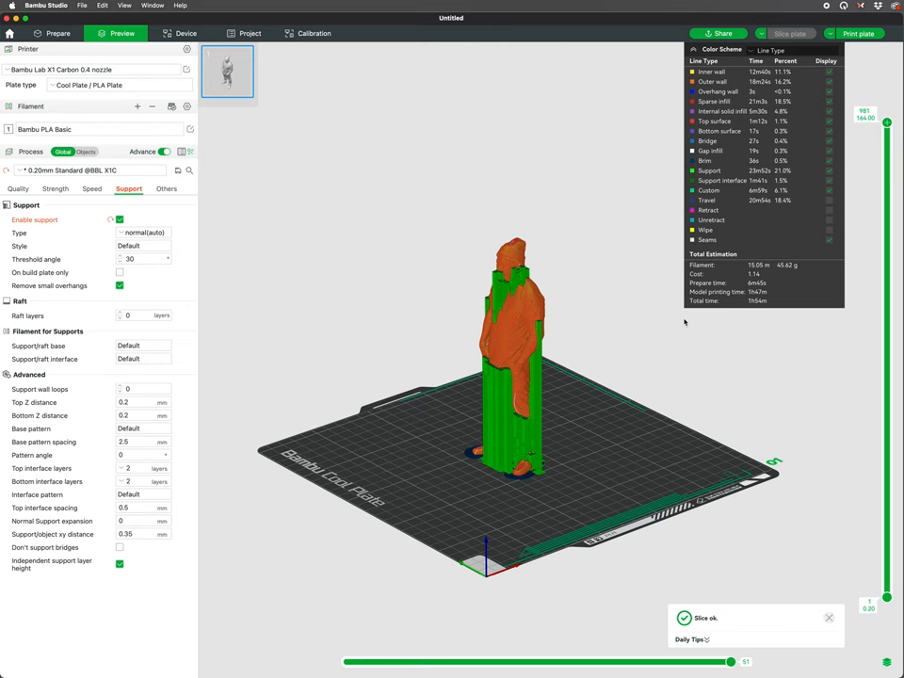
Step: Disable supports for the figure and return to the Prepare layout
{"action": "left_click", "coordinate": [56, 34]}
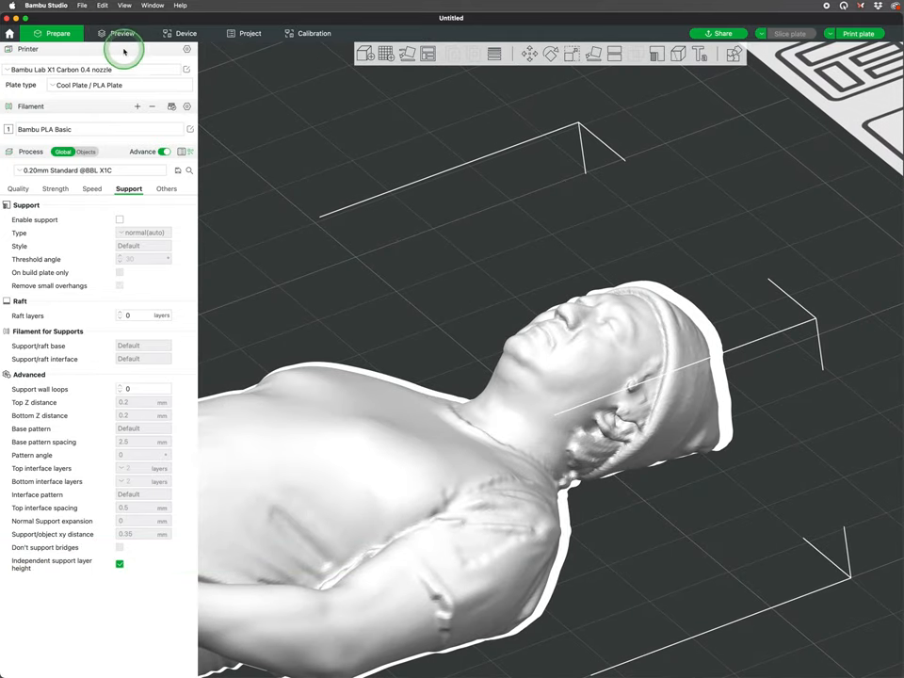
Step: Slice the unsupported figure and return to Prepare to place seven upright copies
{"action": "left_click", "coordinate": [121, 34]}
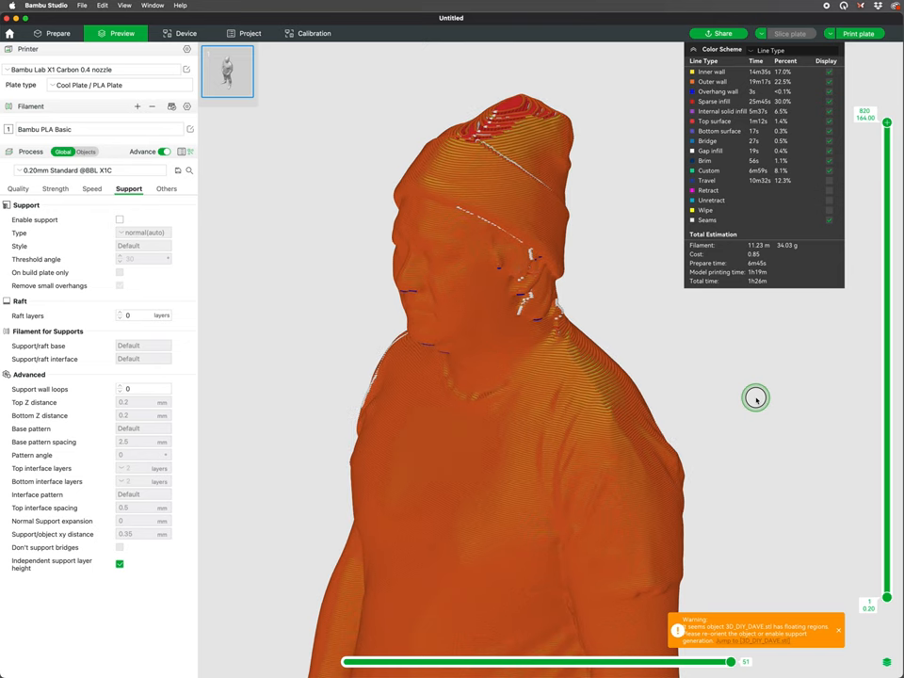
{"action": "left_click", "coordinate": [58, 34]}
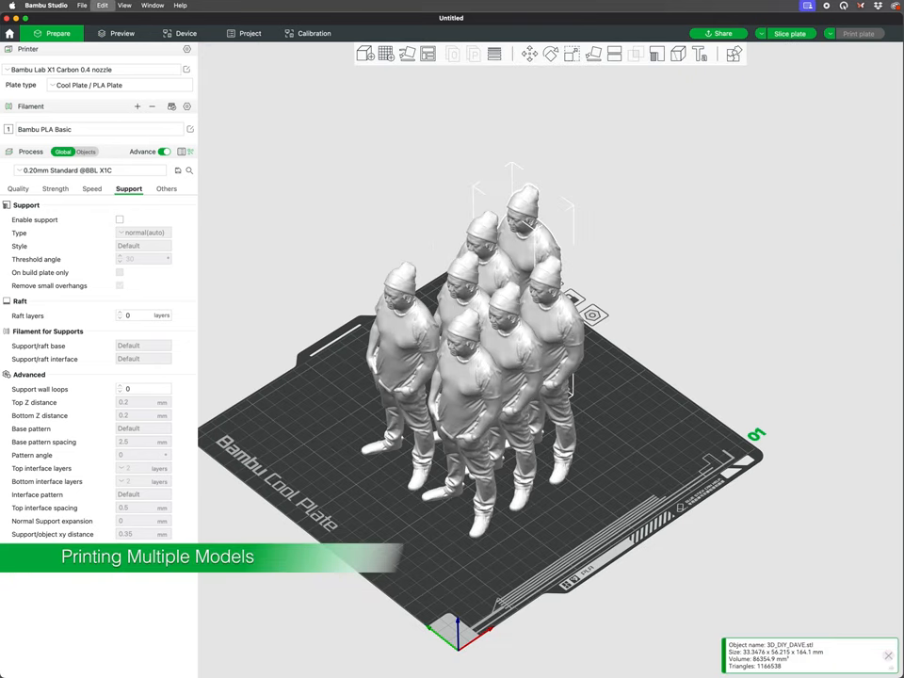
Step: Arrange all seven figures across the plate and scale one far larger than the rest
{"action": "left_click", "coordinate": [426, 53]}
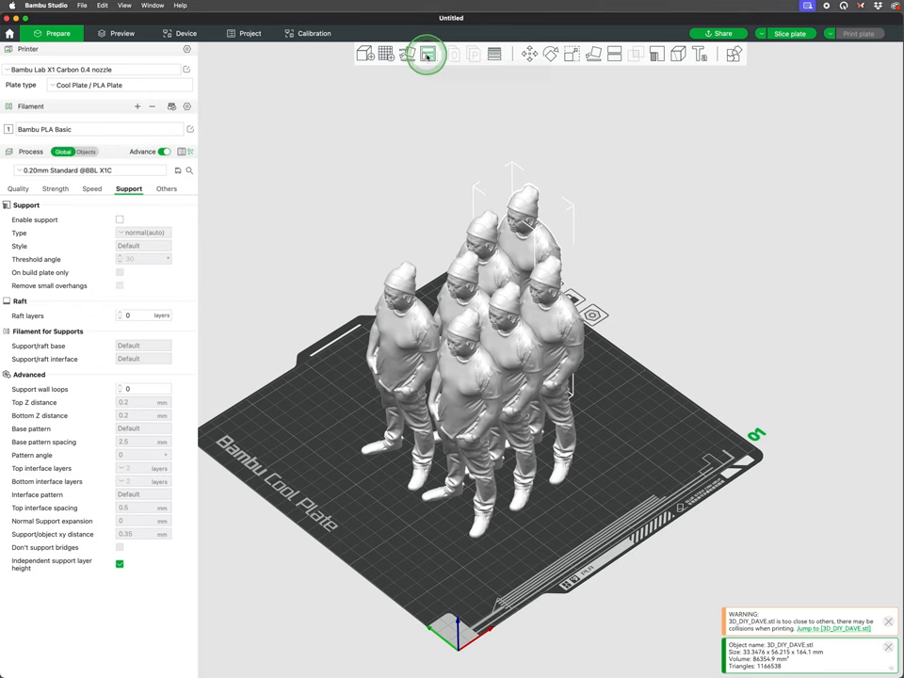
{"action": "left_click", "coordinate": [426, 53]}
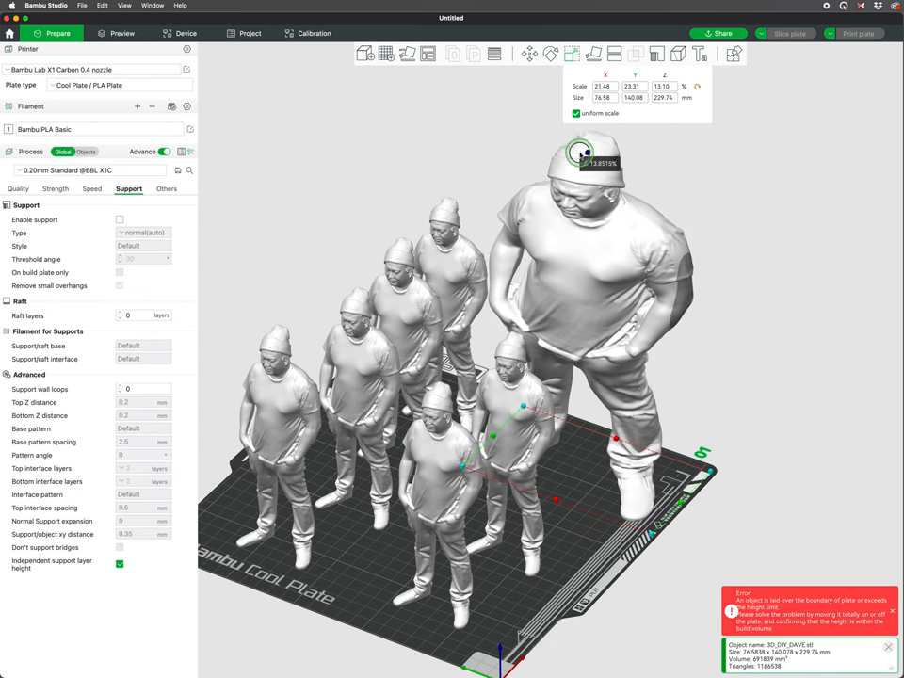
Step: Shrink the oversized figure, slice the mixed-size plate to review warnings, and return to layout
{"action": "left_click_drag", "start_coordinate": [582, 153], "coordinate": [588, 154]}
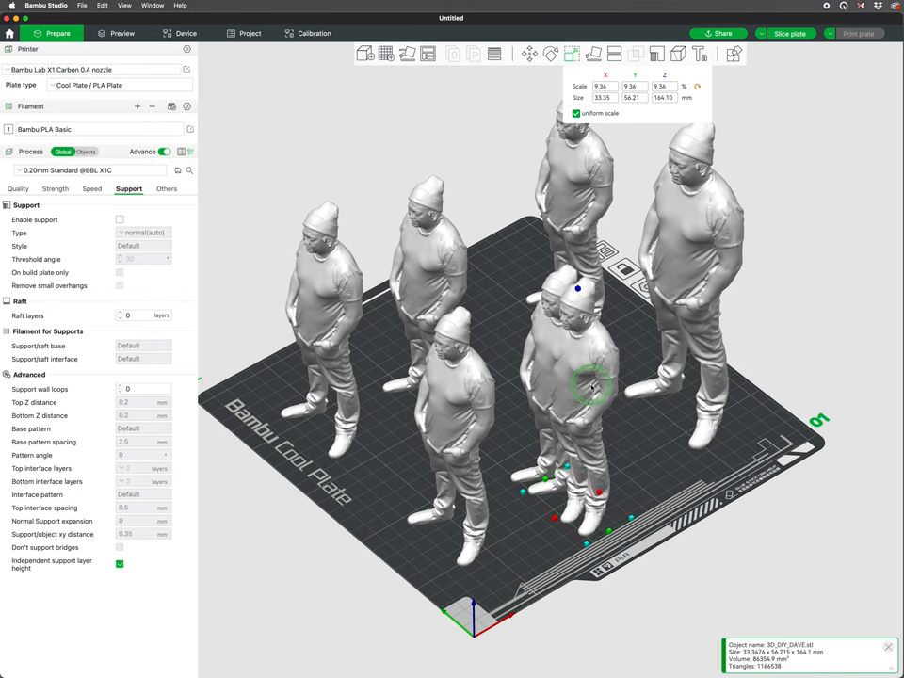
{"action": "left_click", "coordinate": [122, 34]}
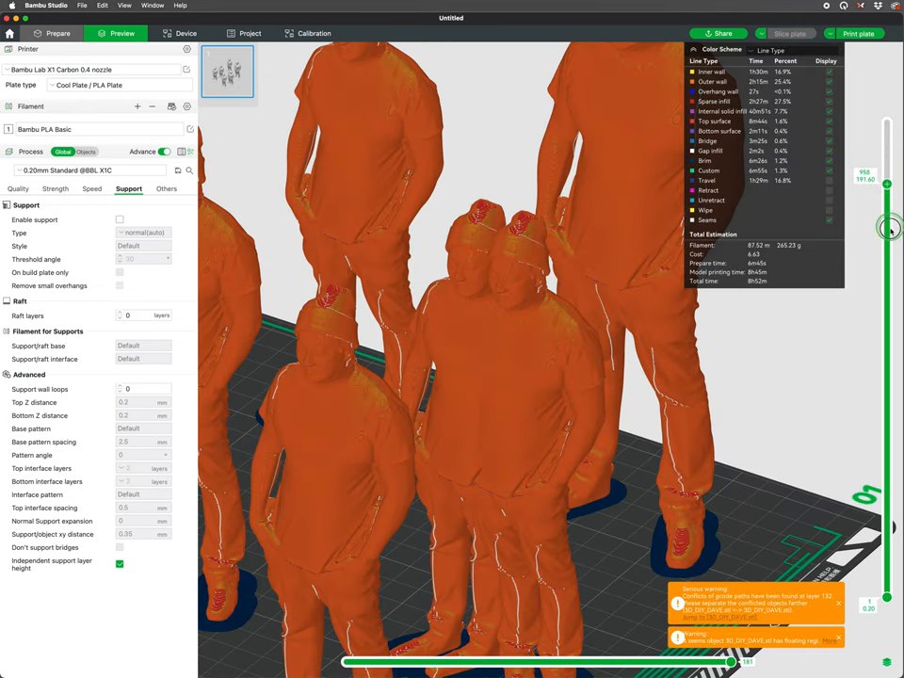
{"action": "left_click", "coordinate": [53, 34]}
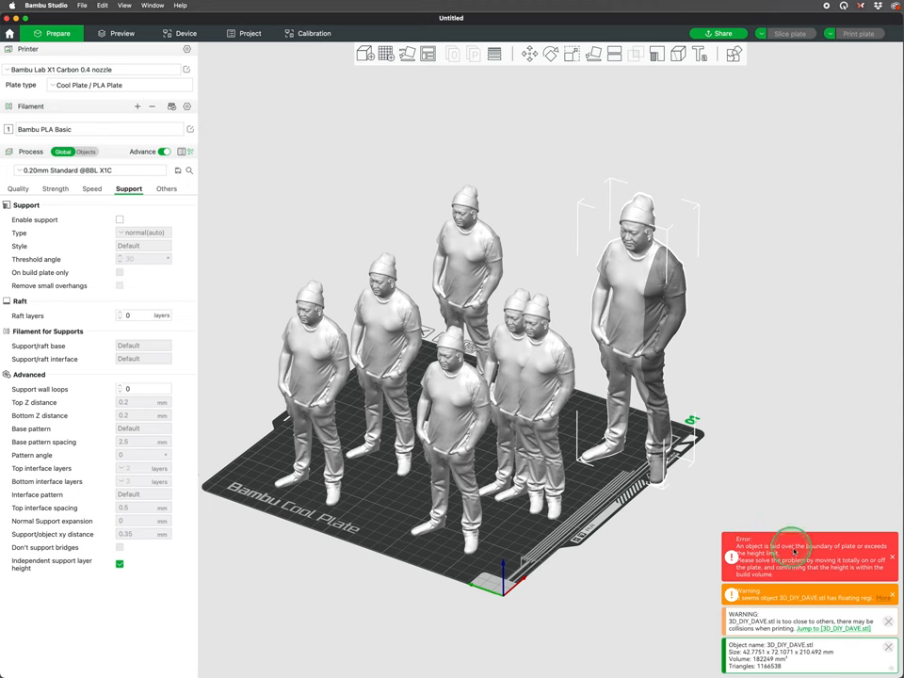